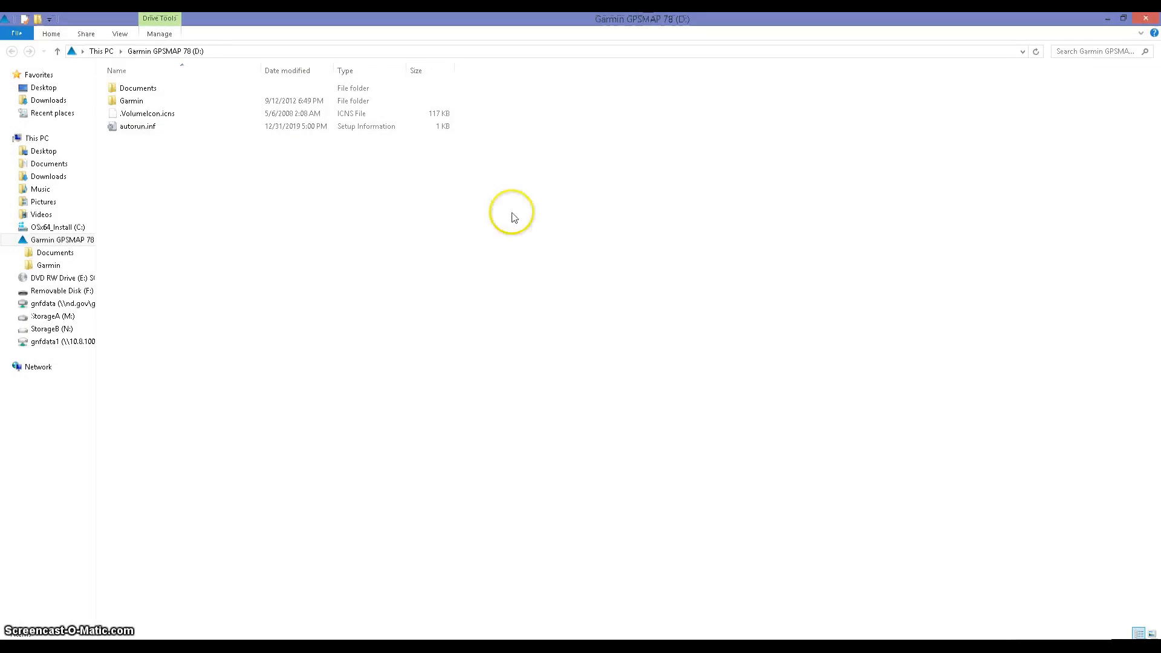
Show the GPSMAP 78 drive contents, pointing out its Garmin and Documents folders
click(60, 240)
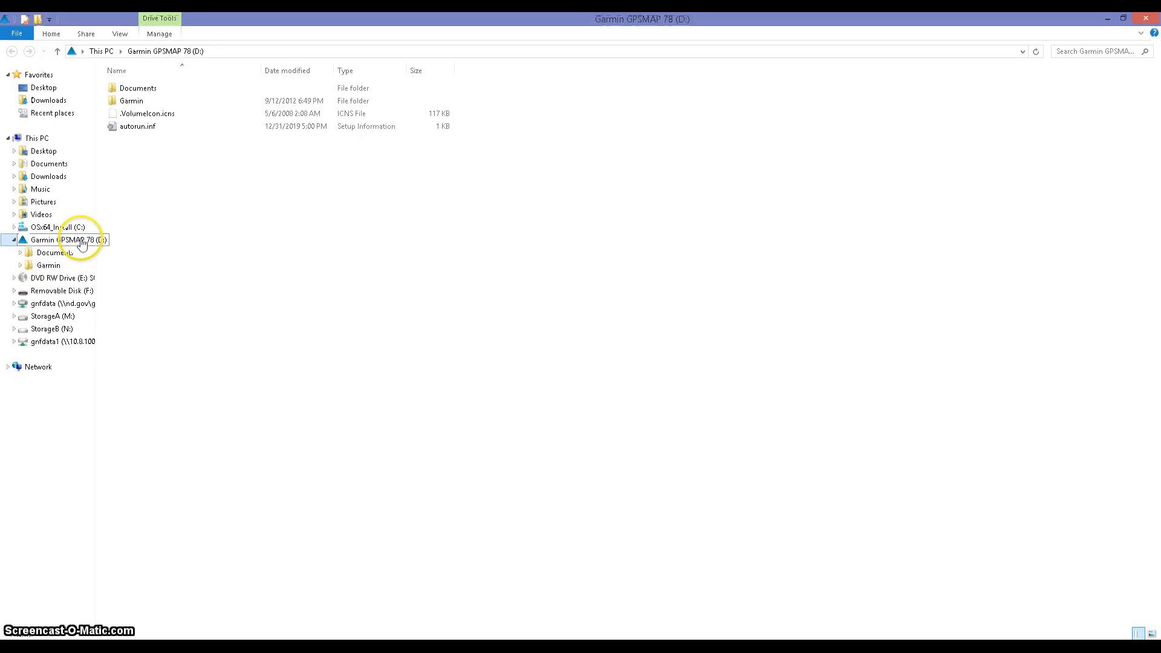
click(131, 100)
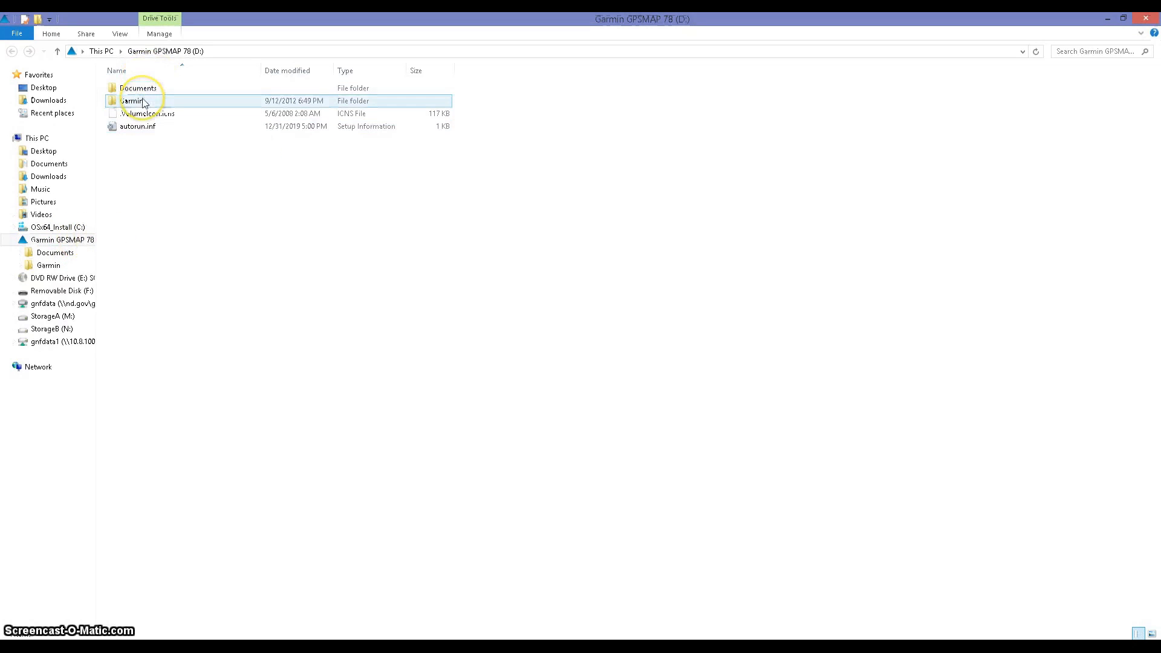
click(138, 87)
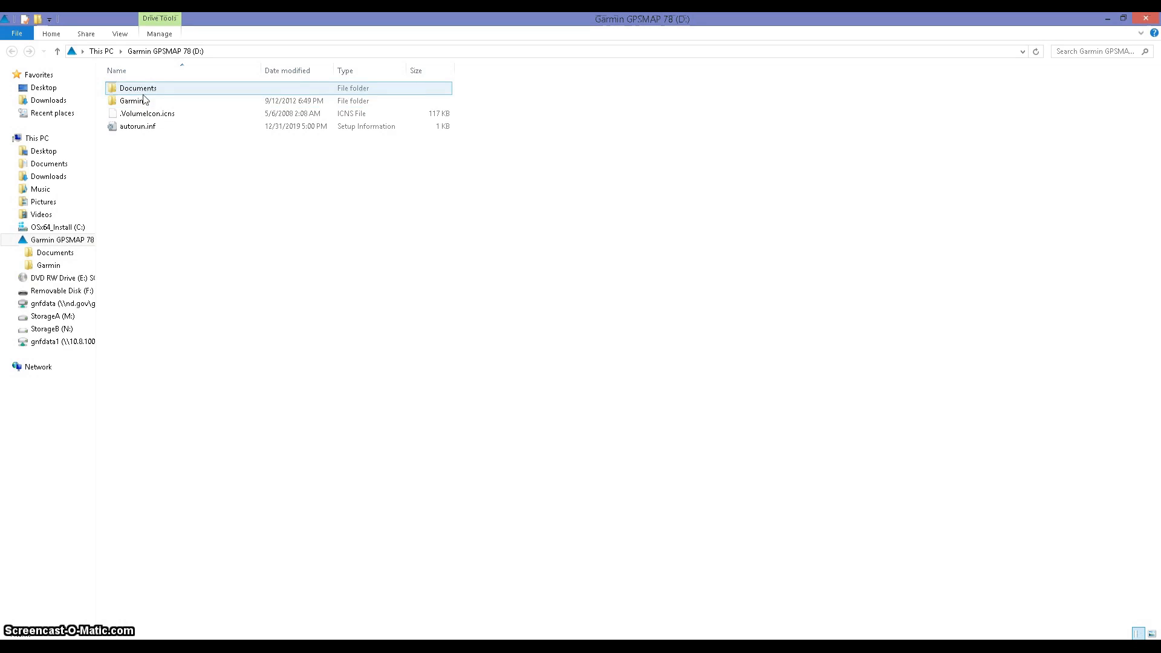
click(132, 100)
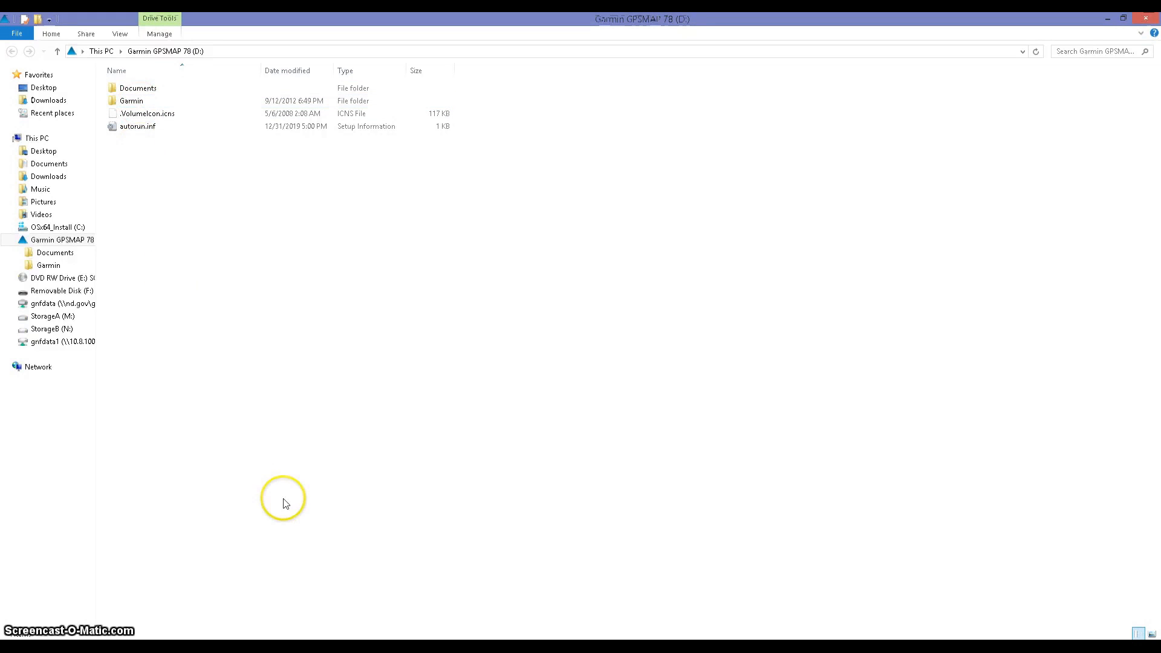
click(131, 101)
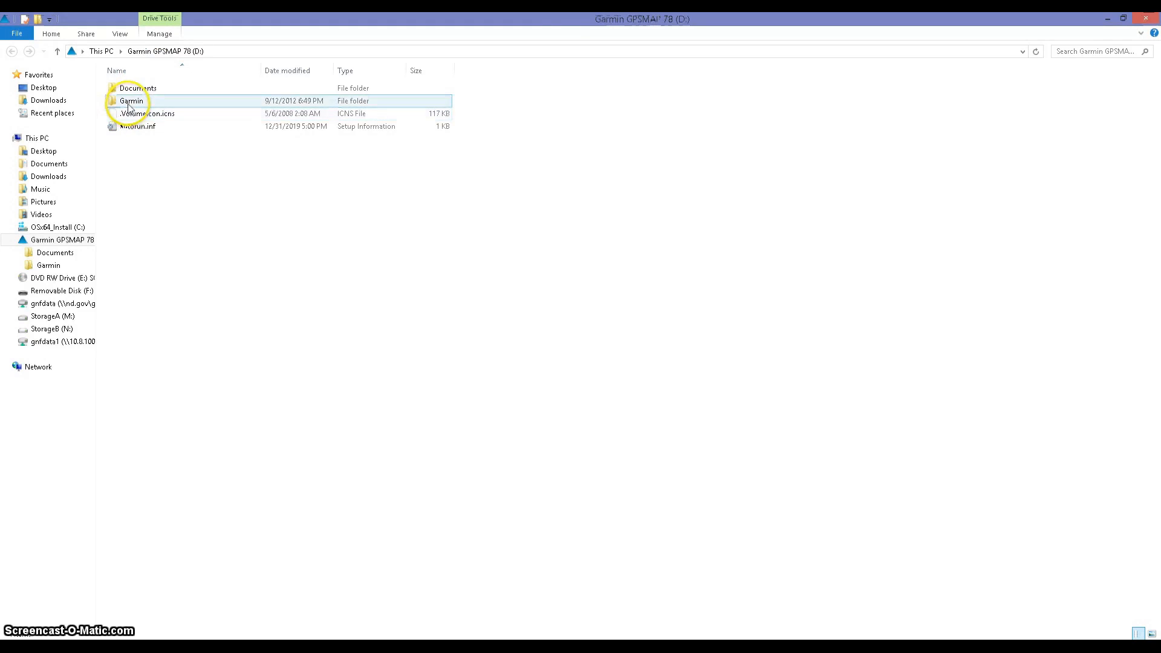
Go into Garmin > Maps to see the ten existing ND map image files
double_click(131, 100)
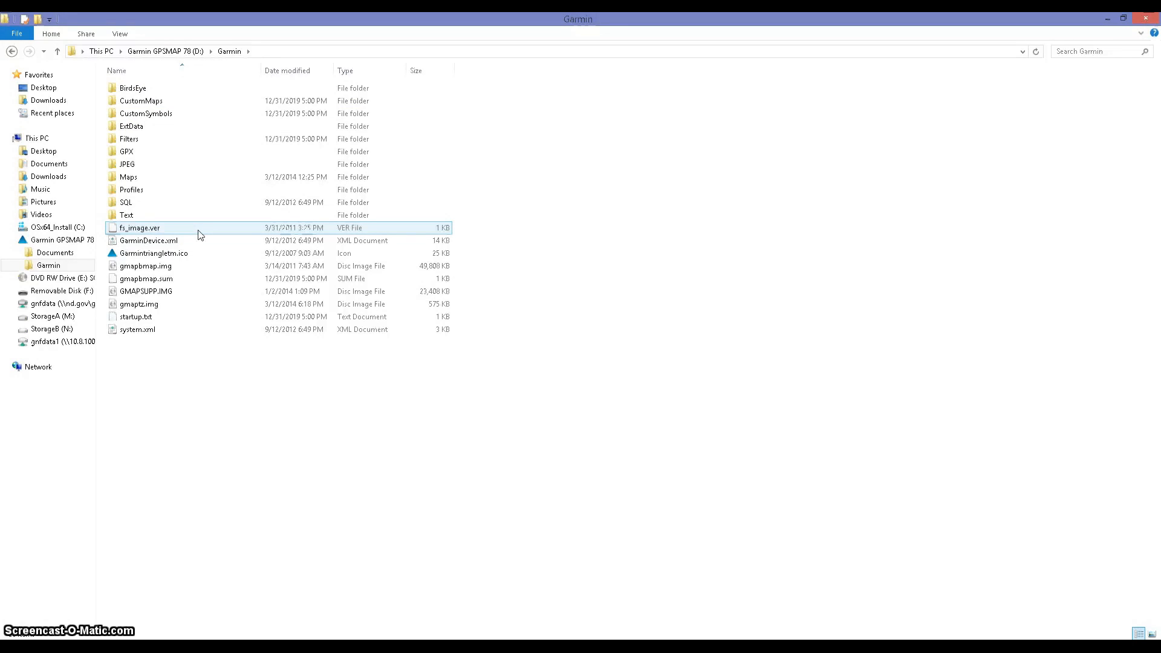
click(131, 190)
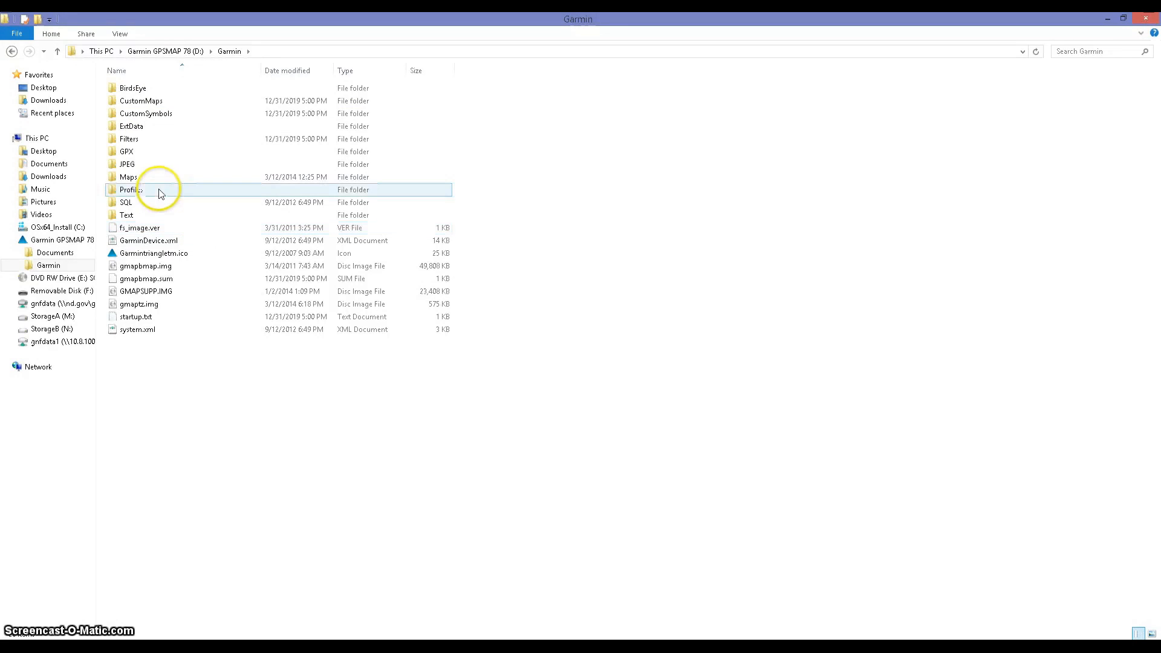
double_click(129, 177)
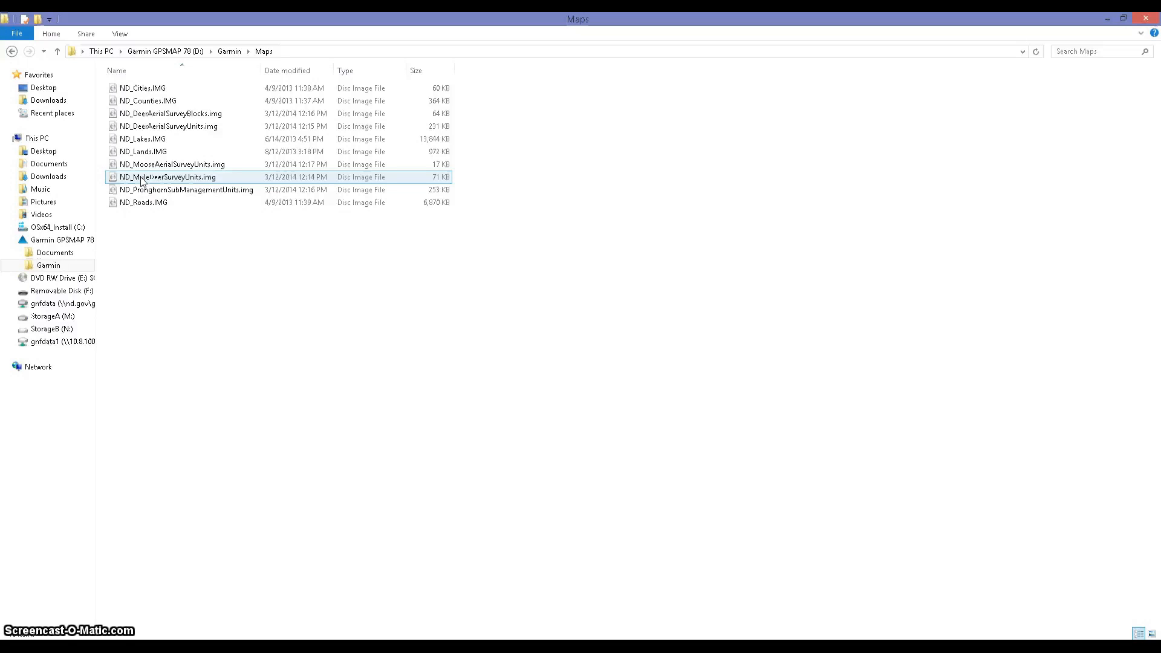
mouse_move(200, 126)
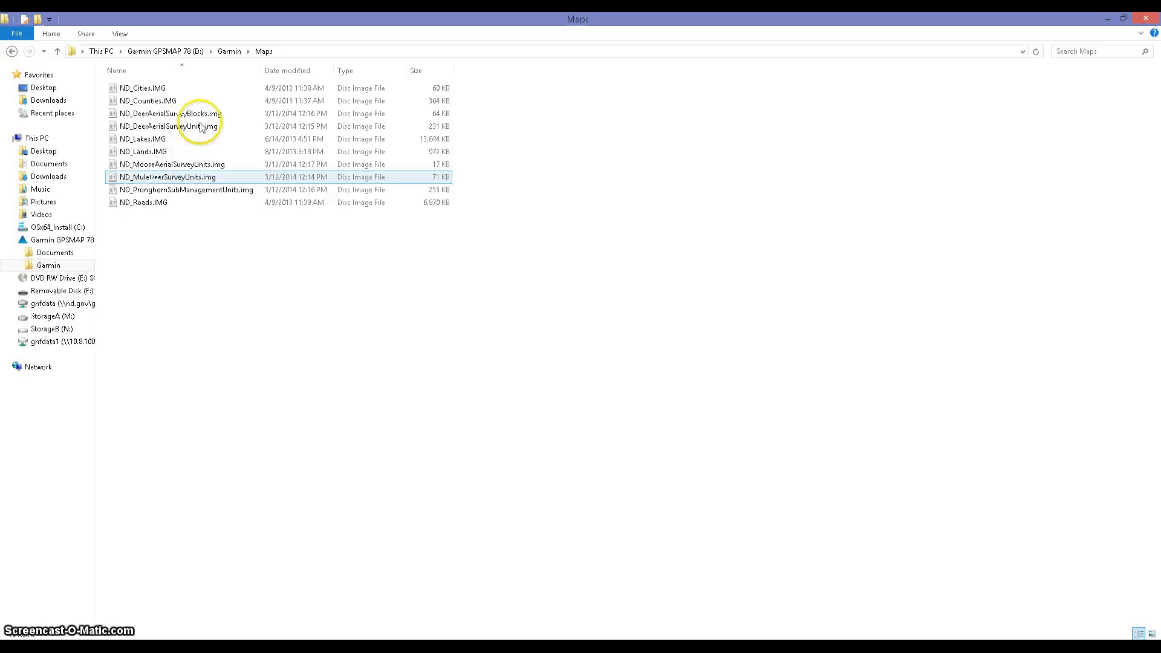
click(229, 51)
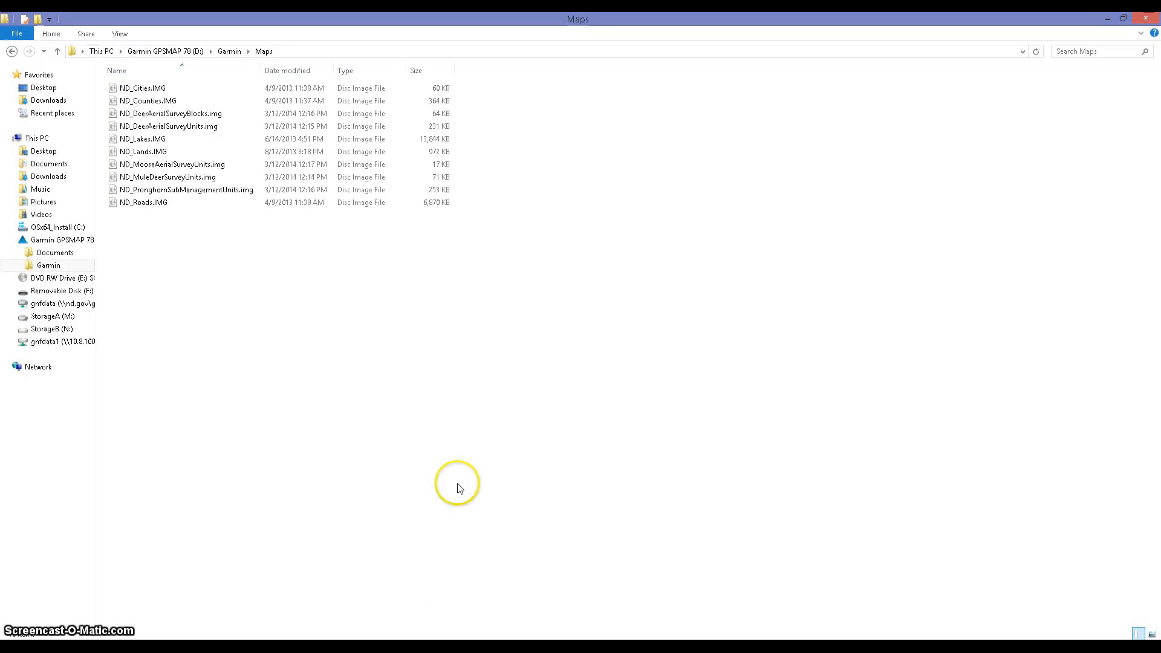
mouse_move(239, 619)
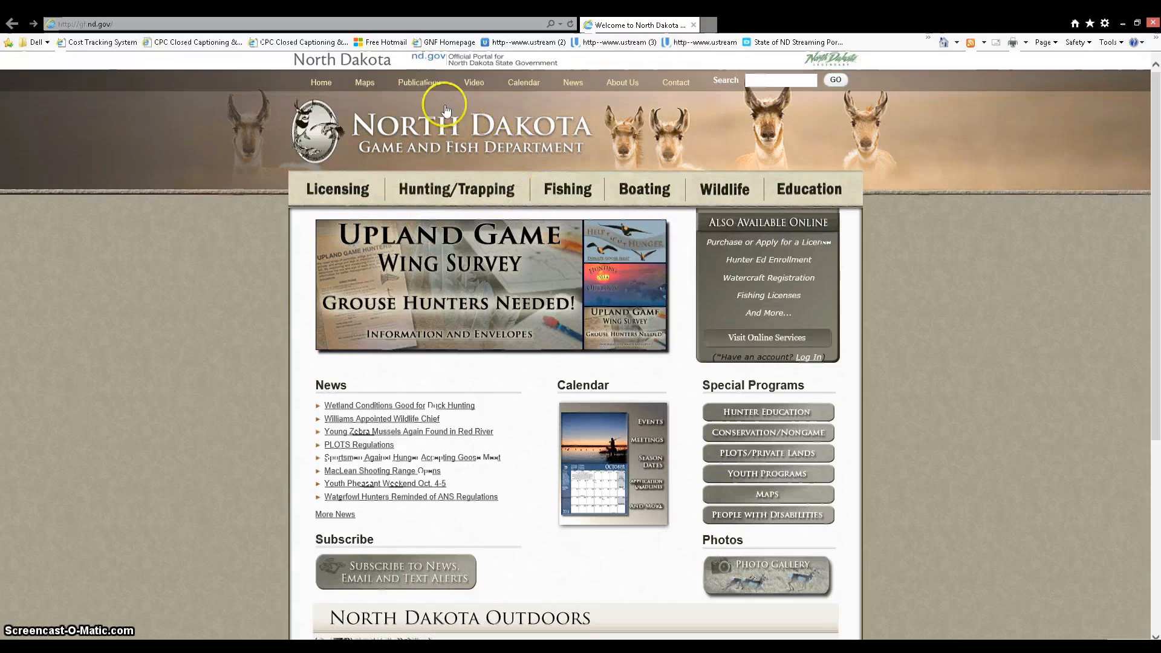
mouse_move(364, 82)
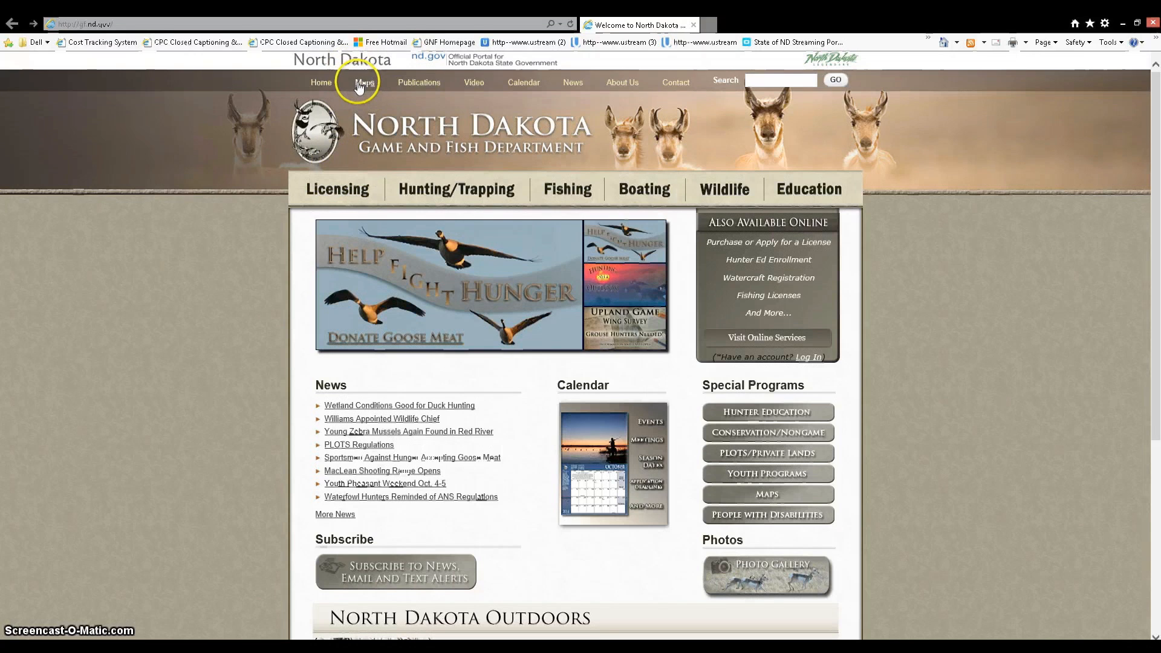
Navigate from Maps to Garmin GPS Maps and choose Get it for Individual Mapsets
click(364, 82)
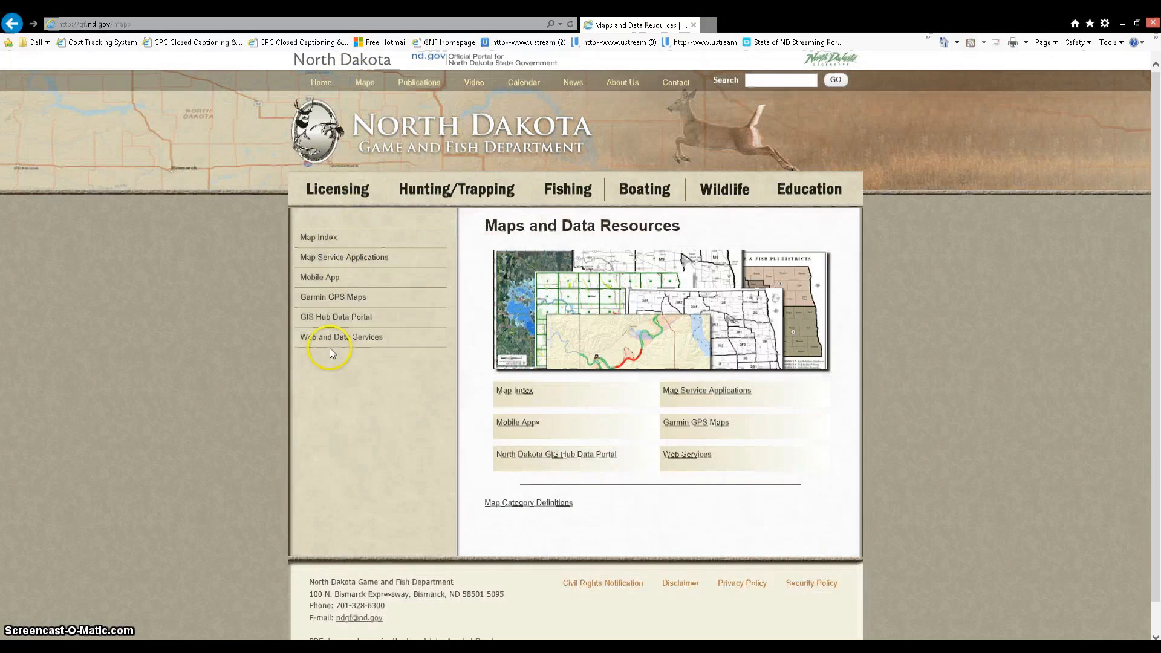
click(332, 298)
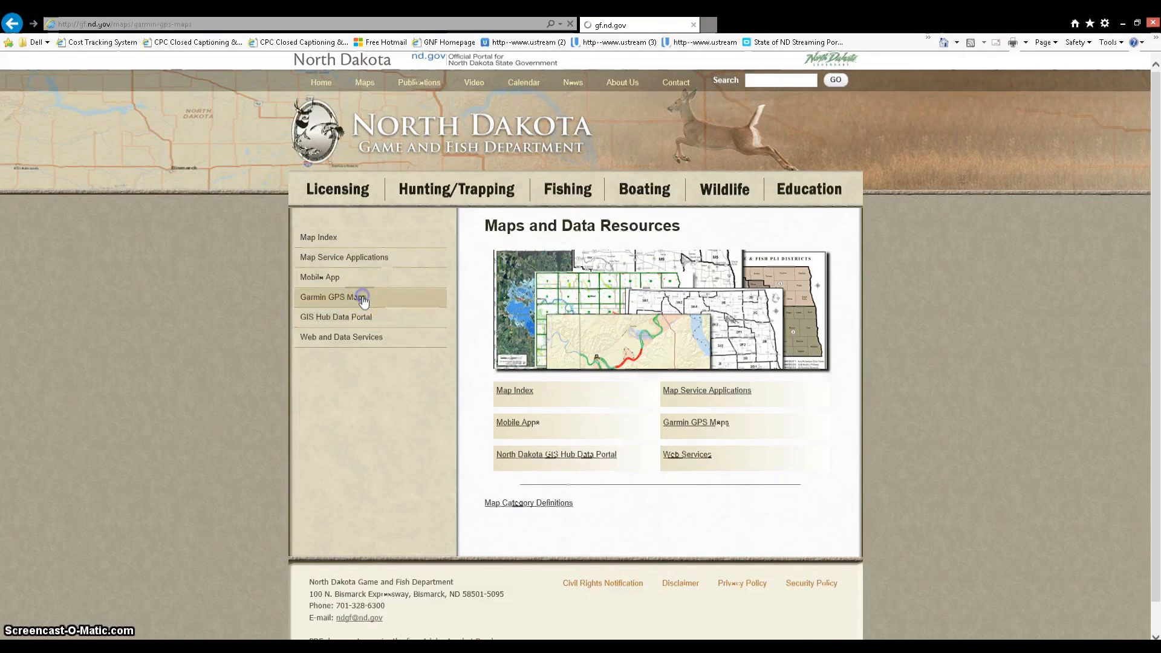
click(334, 298)
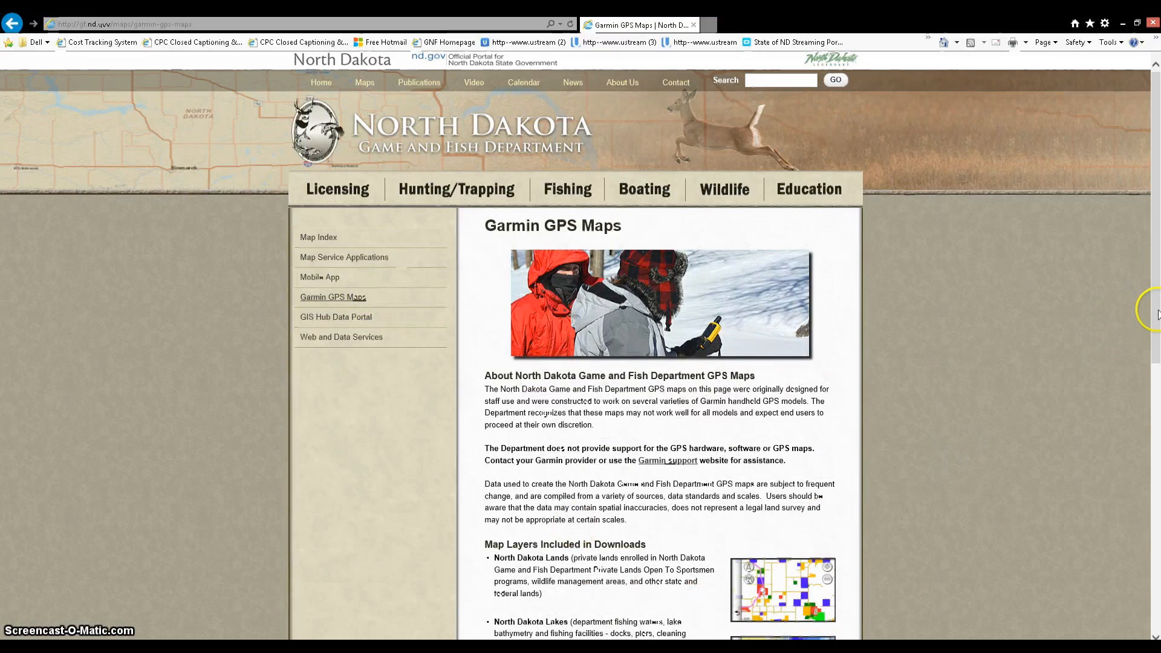
scroll(down, 3)
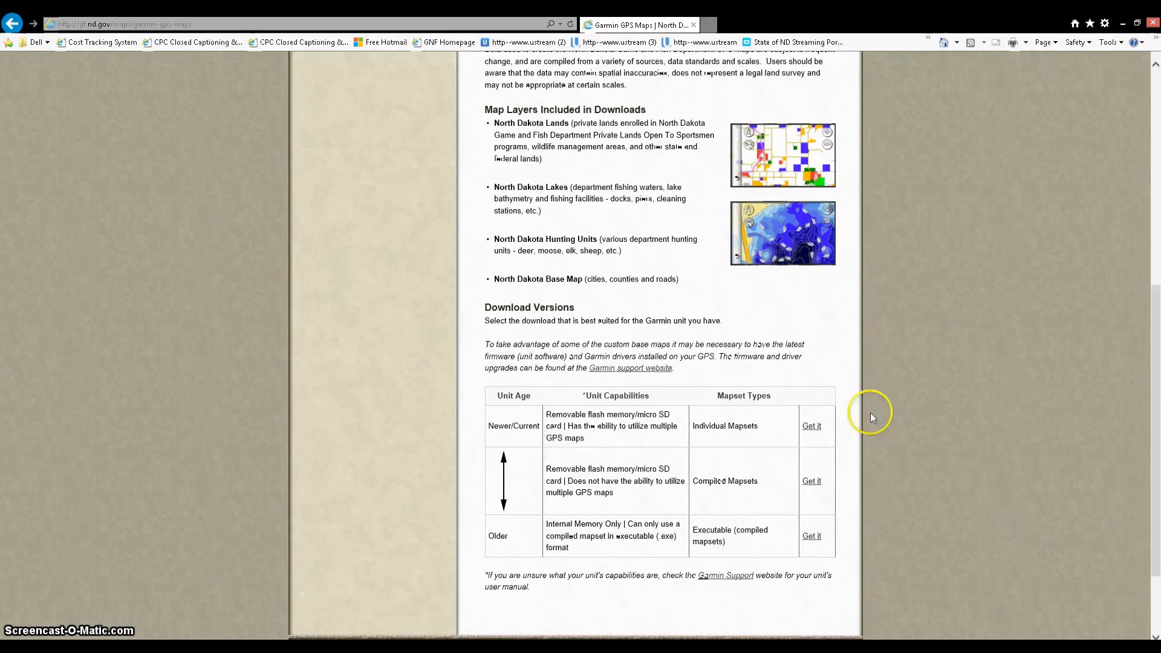
mouse_move(625, 425)
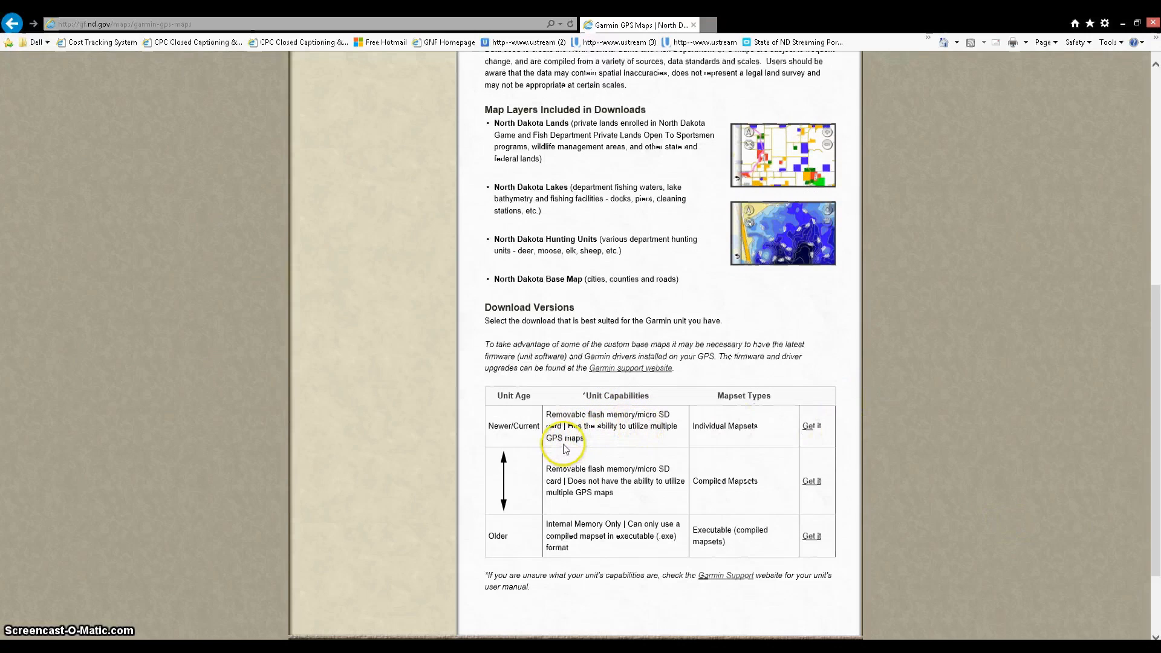
mouse_move(760, 430)
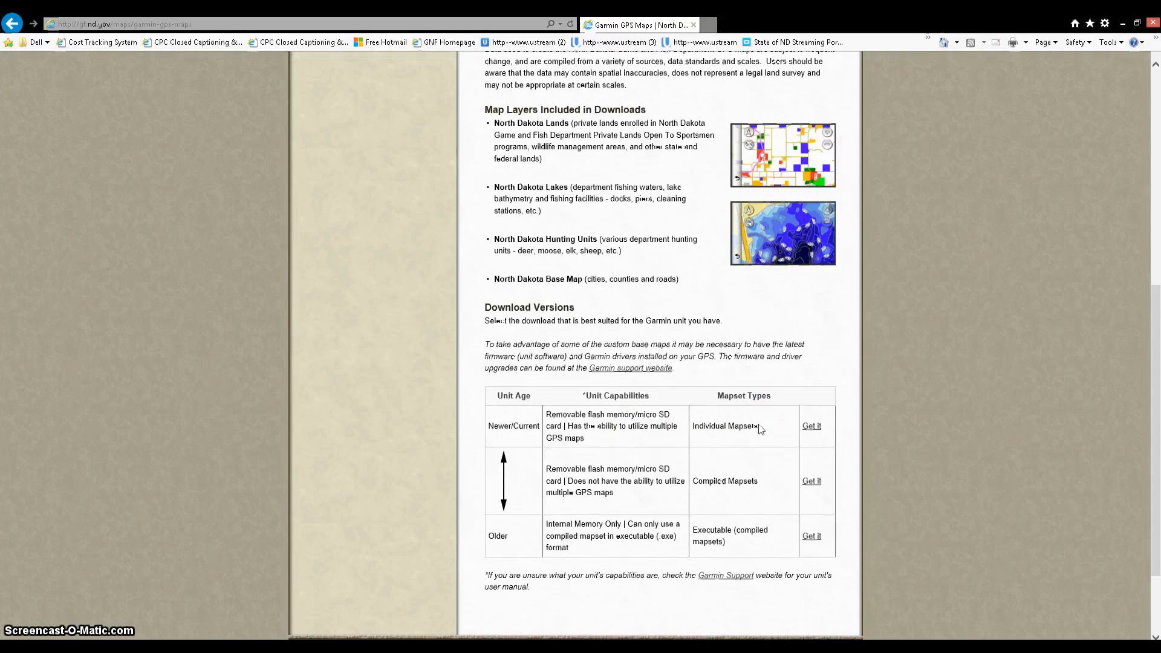
click(811, 426)
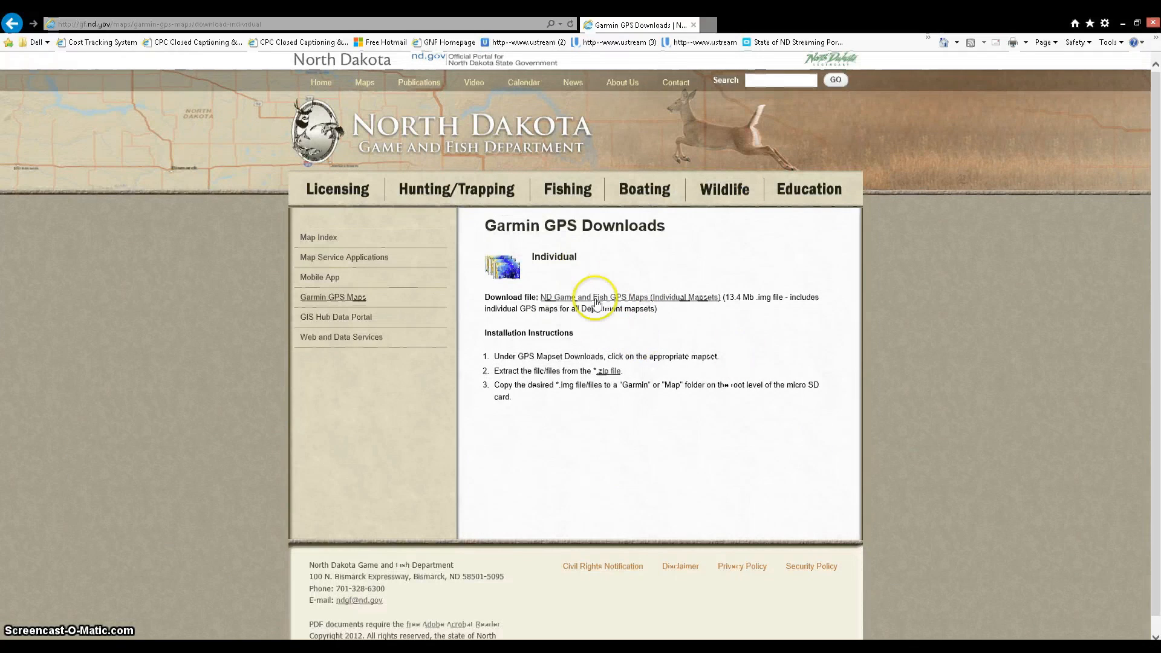
Download and open the ND Game and Fish GPS Maps (Individual Mapsets) zip
click(628, 298)
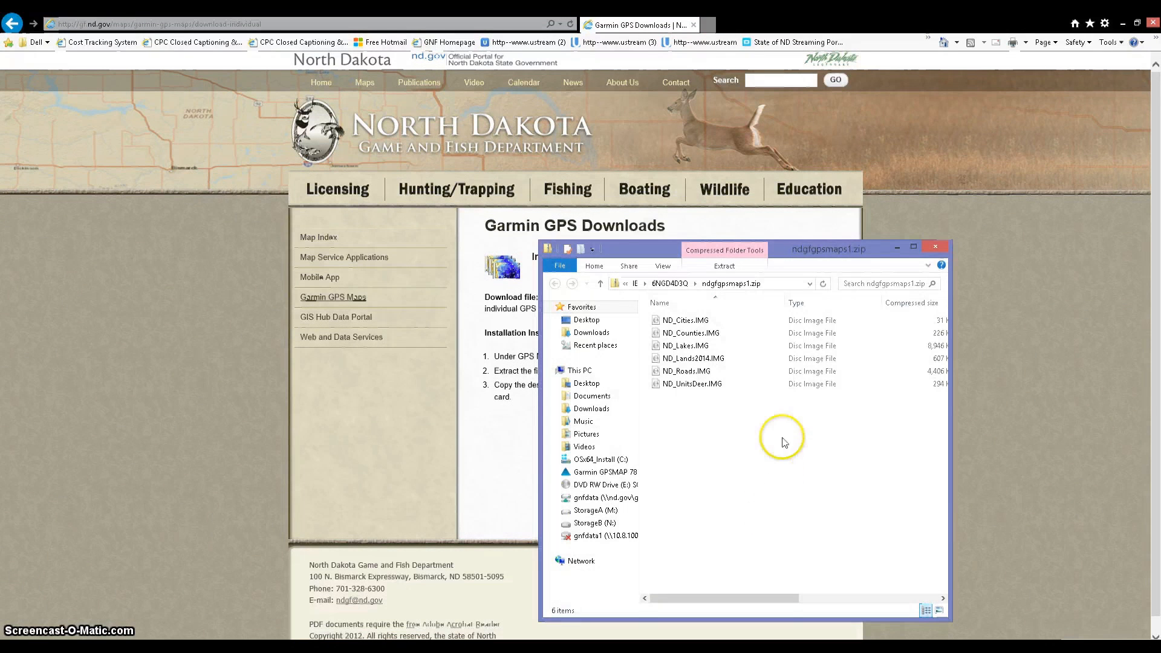
mouse_move(748, 275)
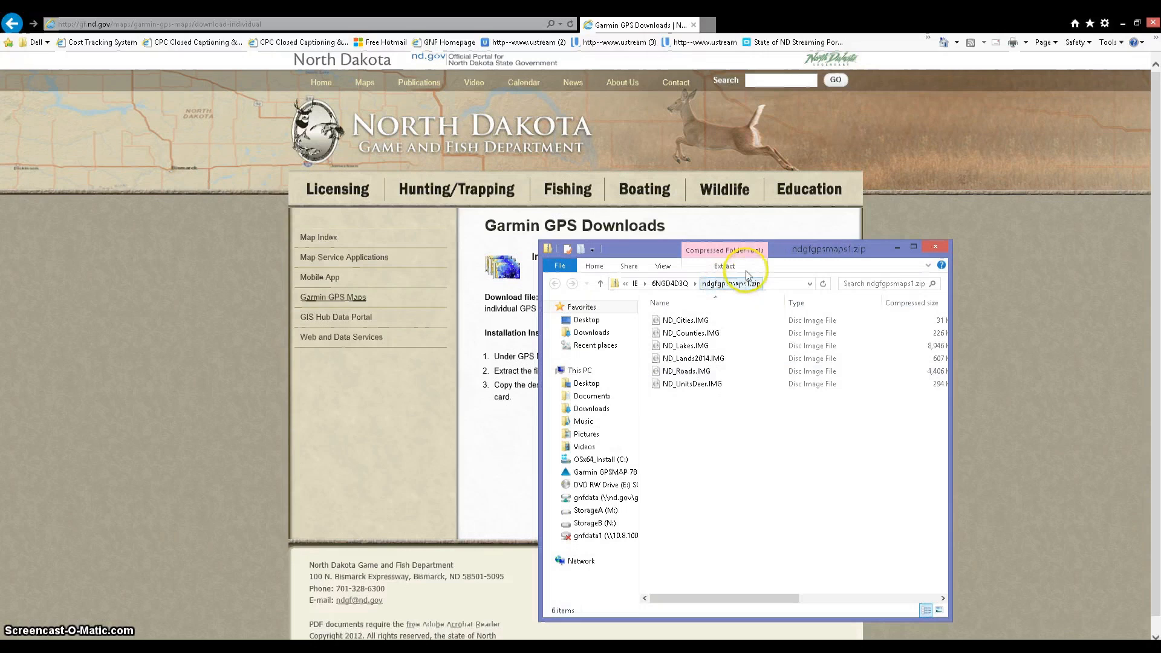
Select all six ND .IMG files in the zip and copy them
click(688, 332)
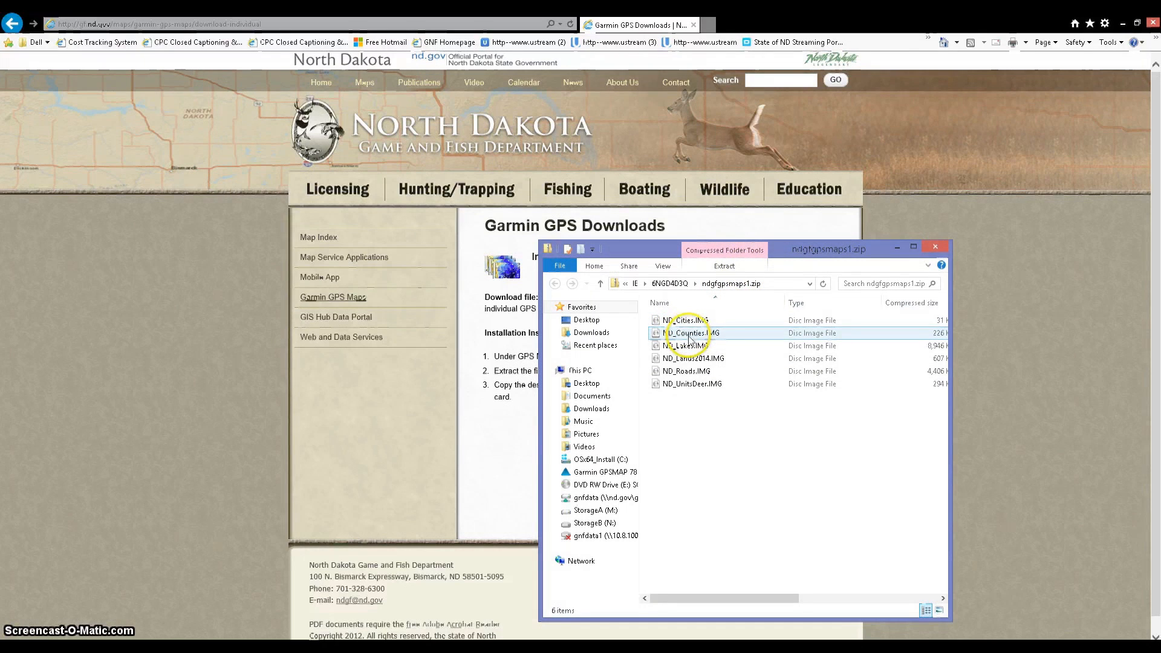
click(689, 320)
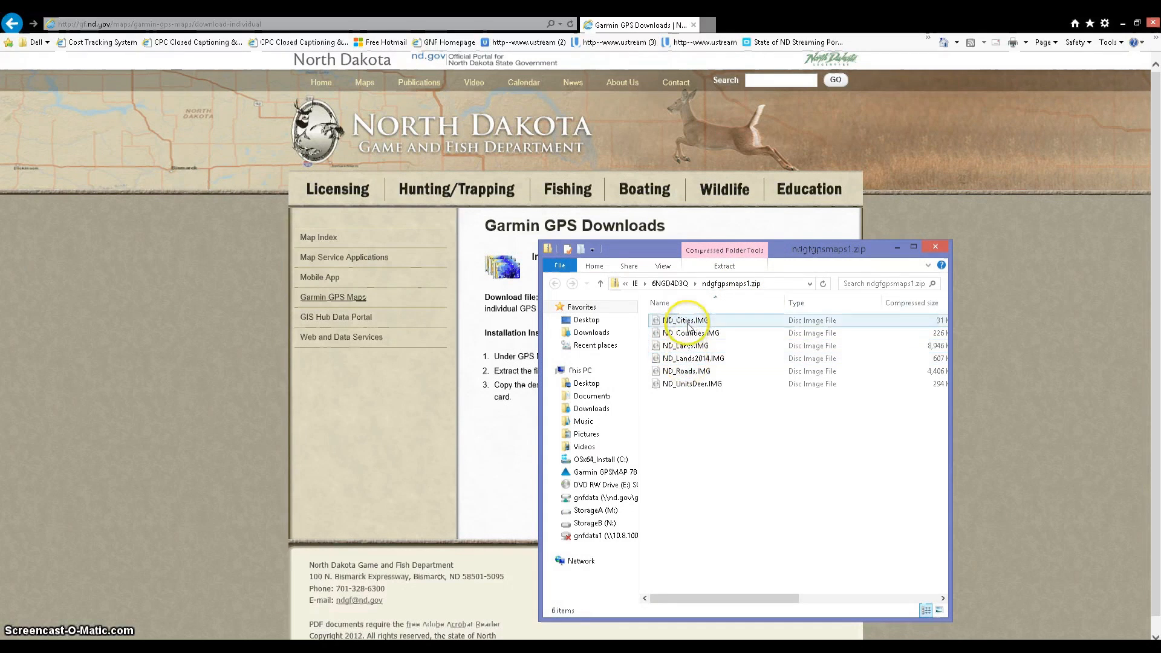
click(685, 319)
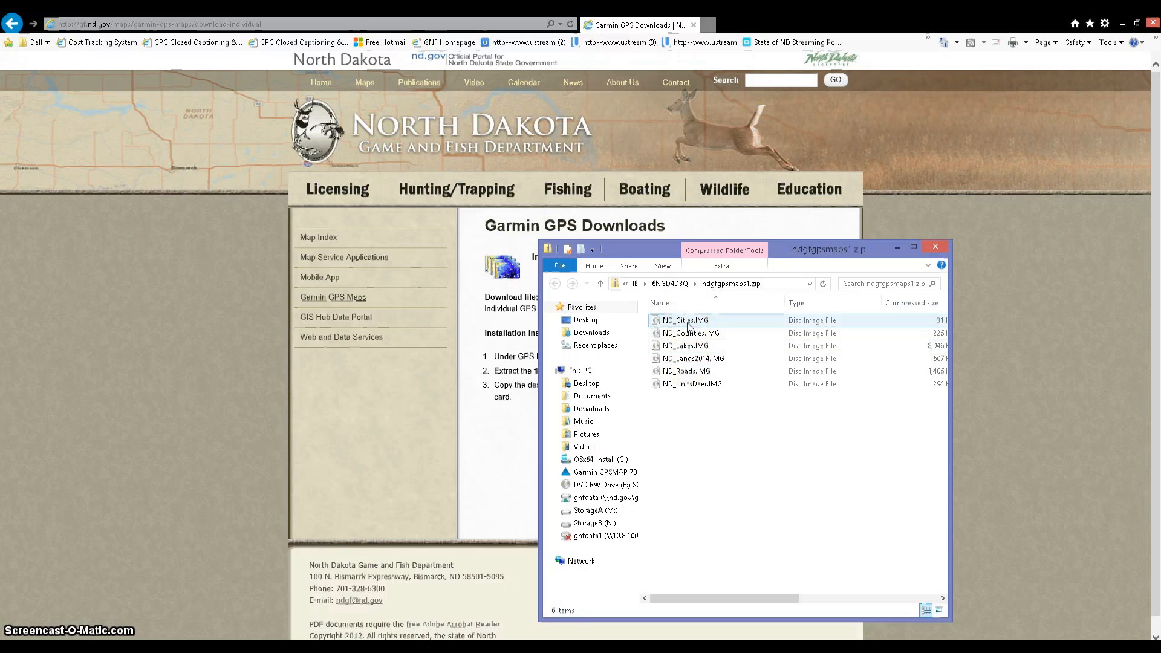
click(760, 489)
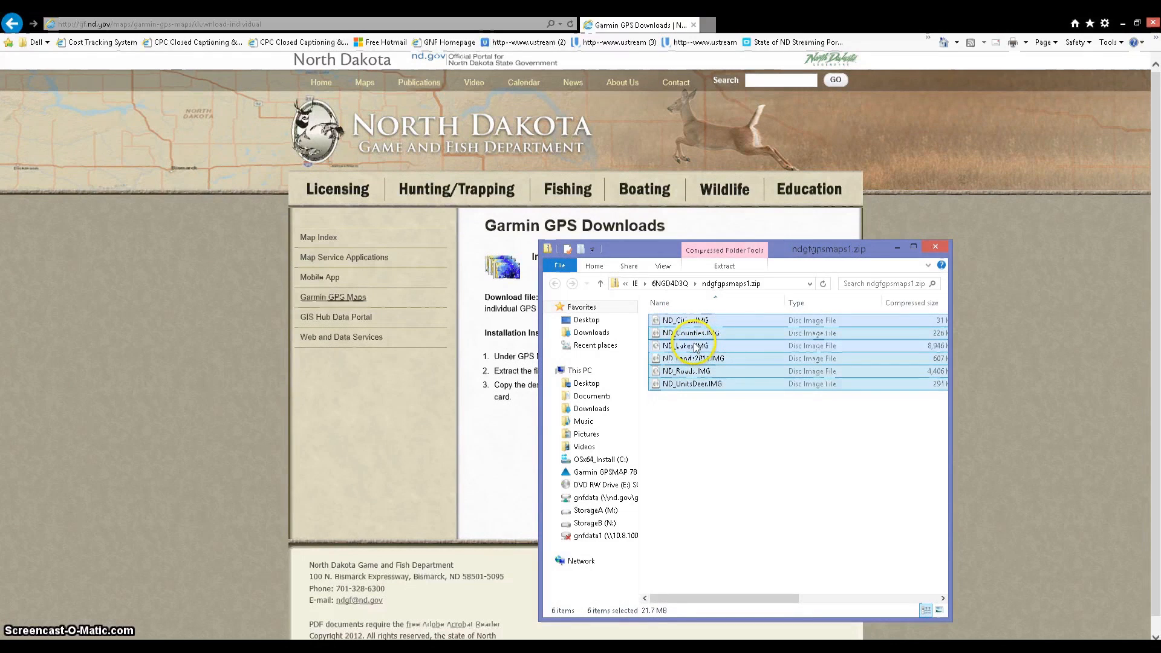
right_click(691, 333)
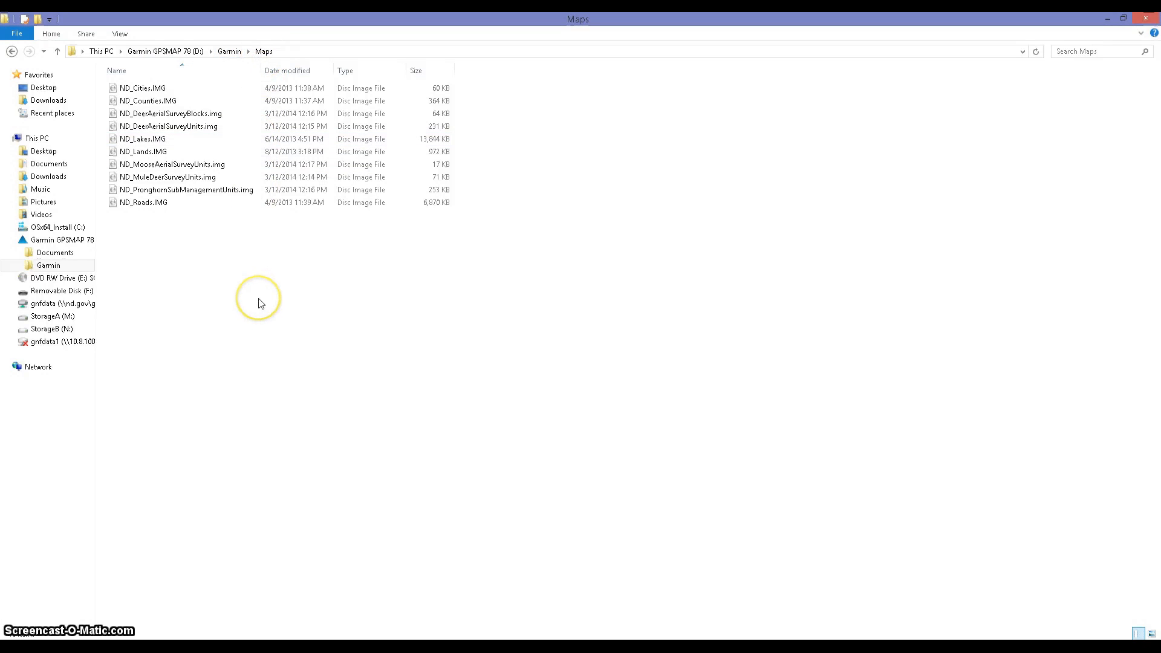
Paste the copied ND map files into the Garmin\Maps folder
right_click(259, 300)
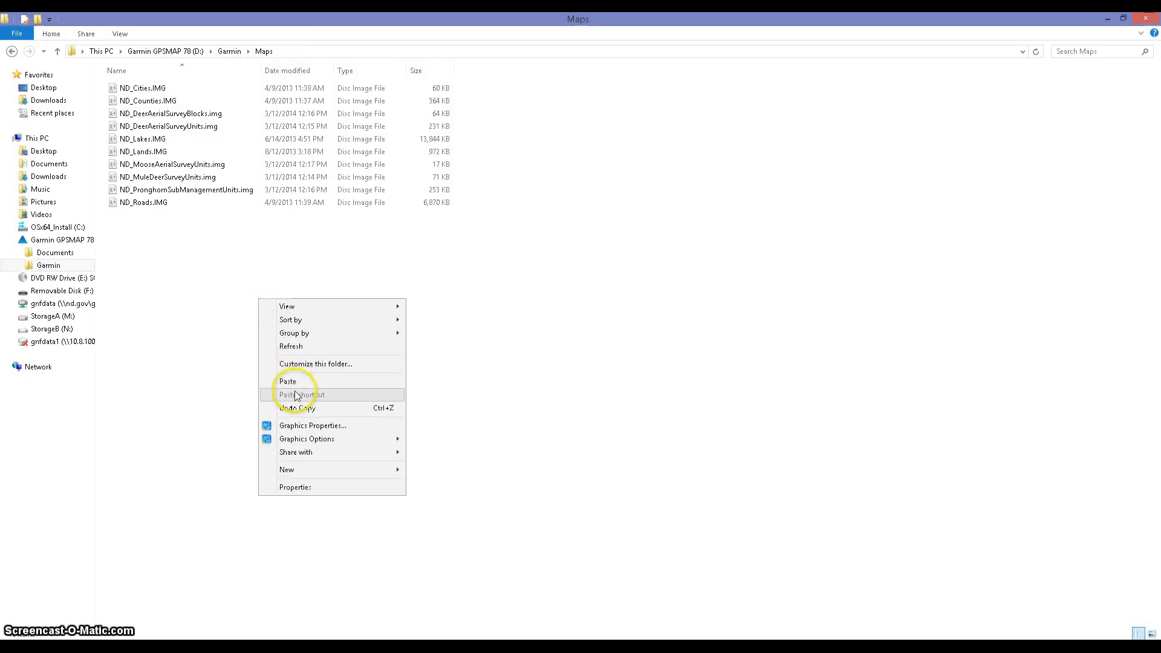
click(288, 381)
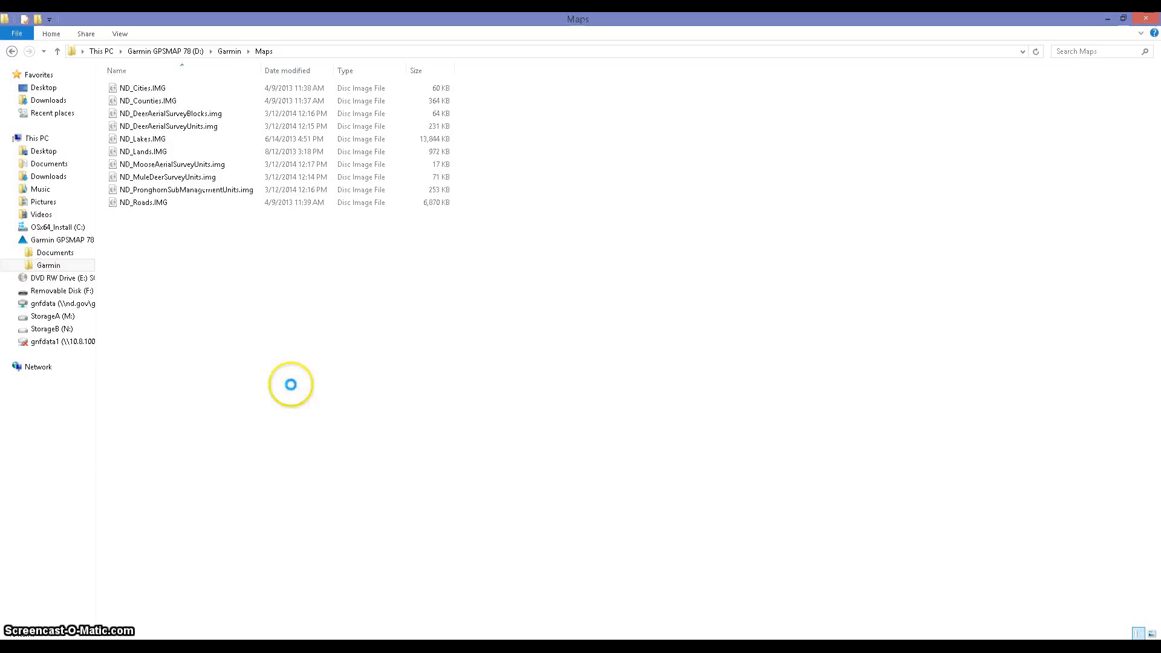